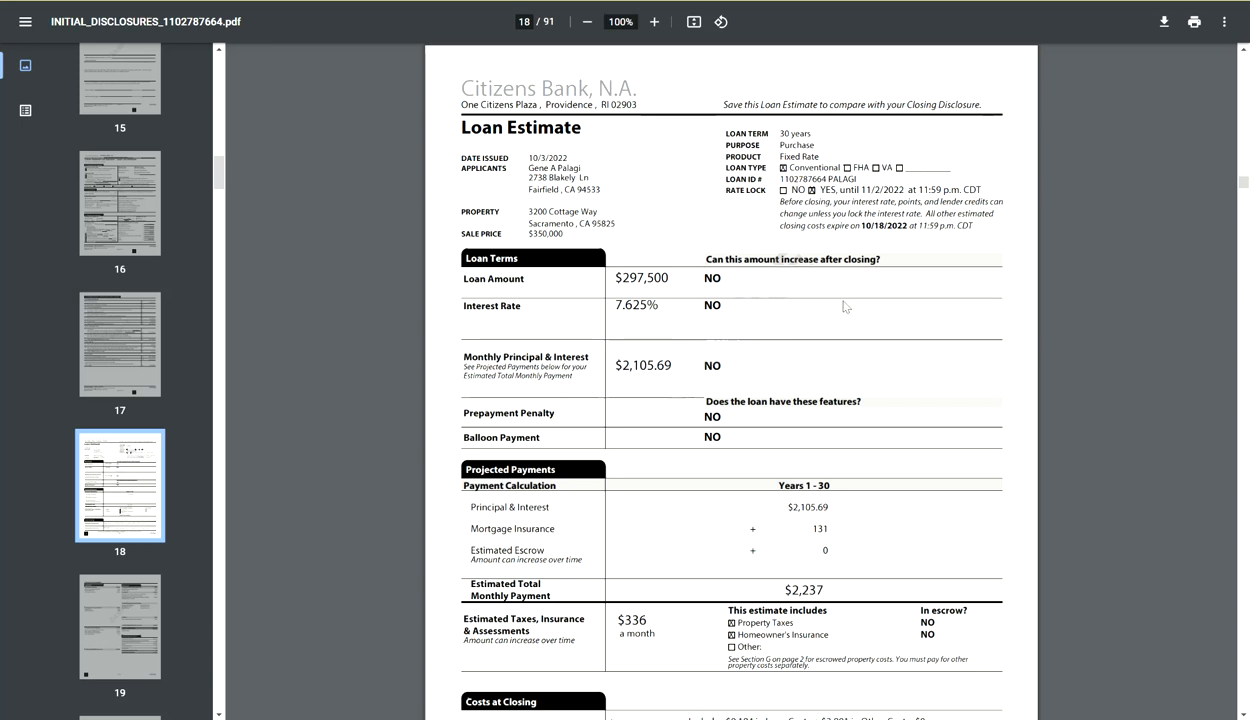
mouse_move(850, 312)
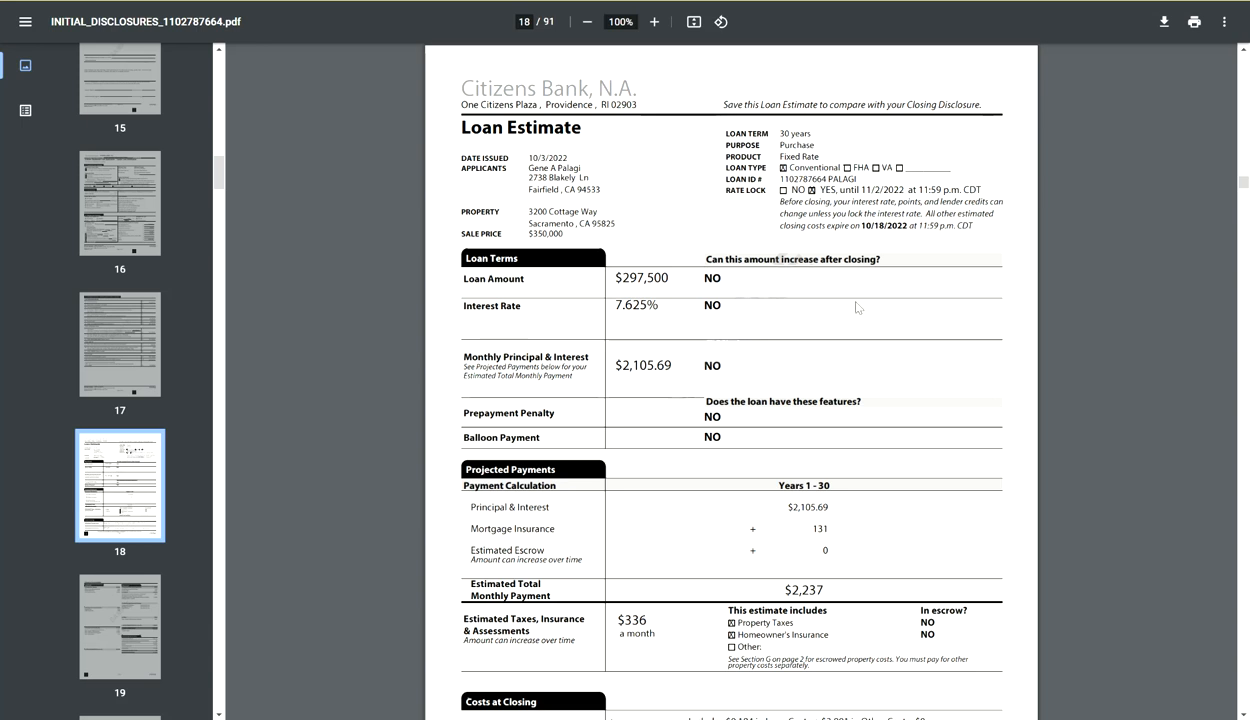
mouse_move(856, 310)
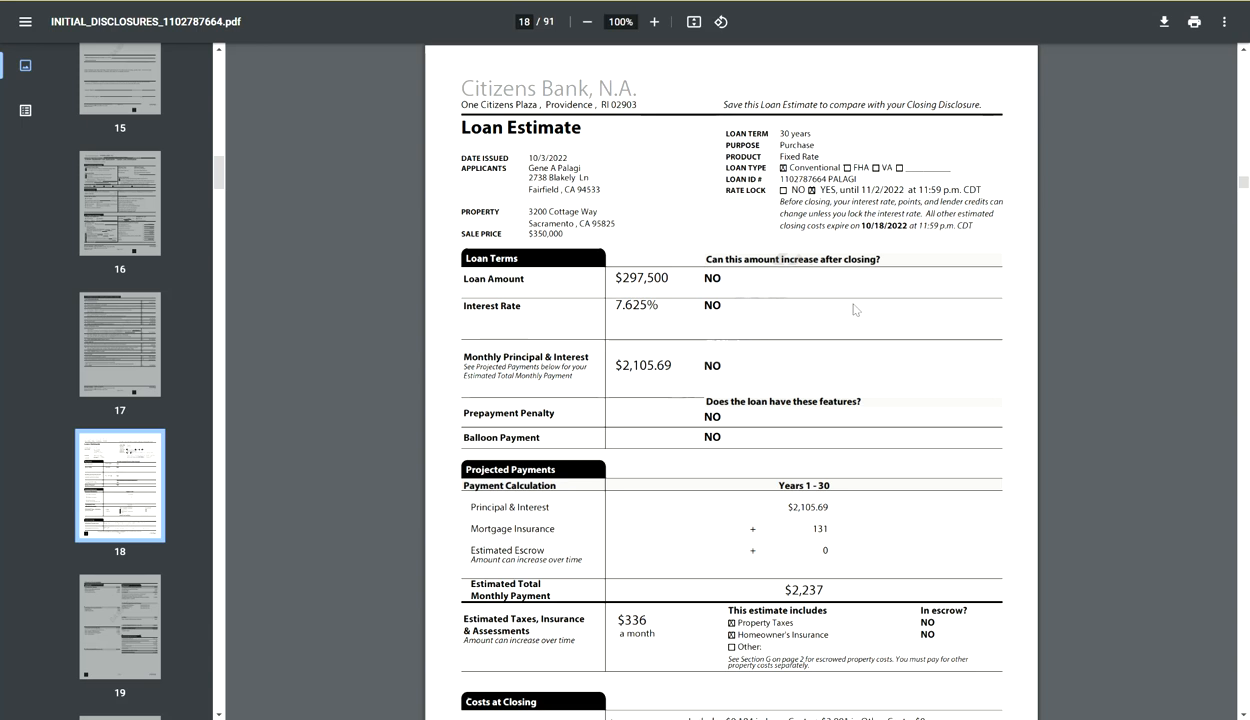
mouse_move(876, 296)
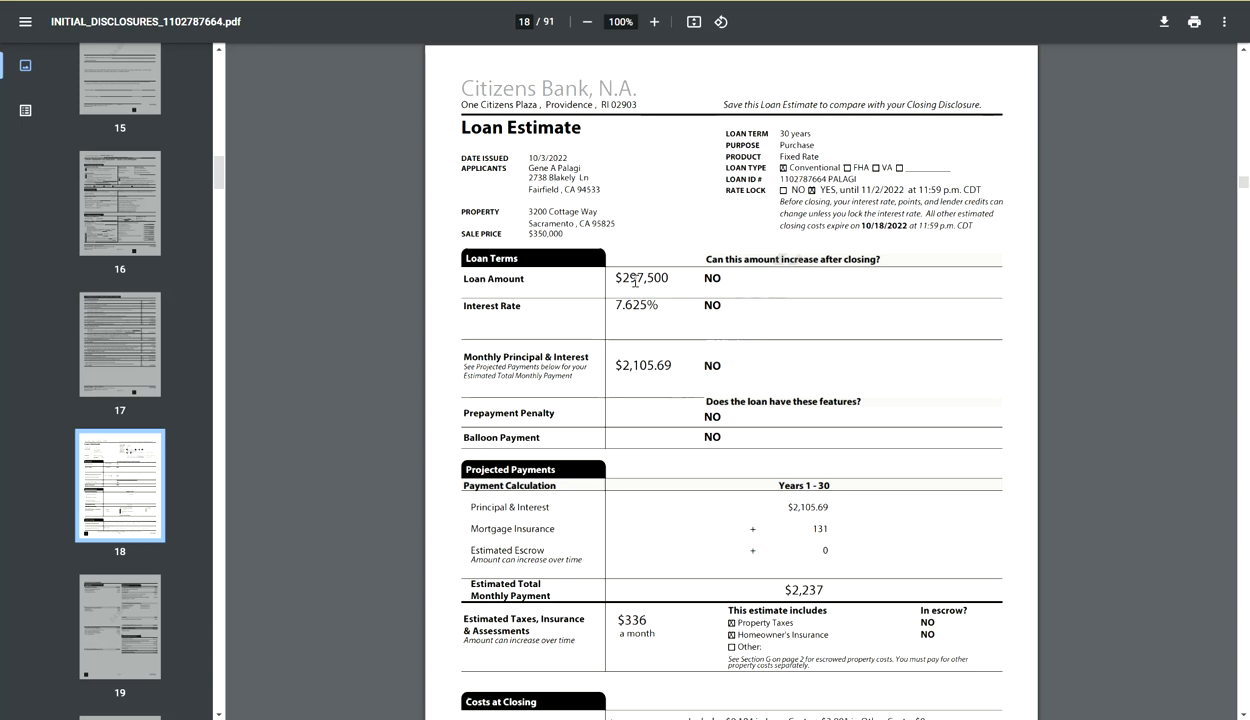
Select the 7.625% Interest Rate value, then move down toward the Closing Cost Details
double_click(636, 304)
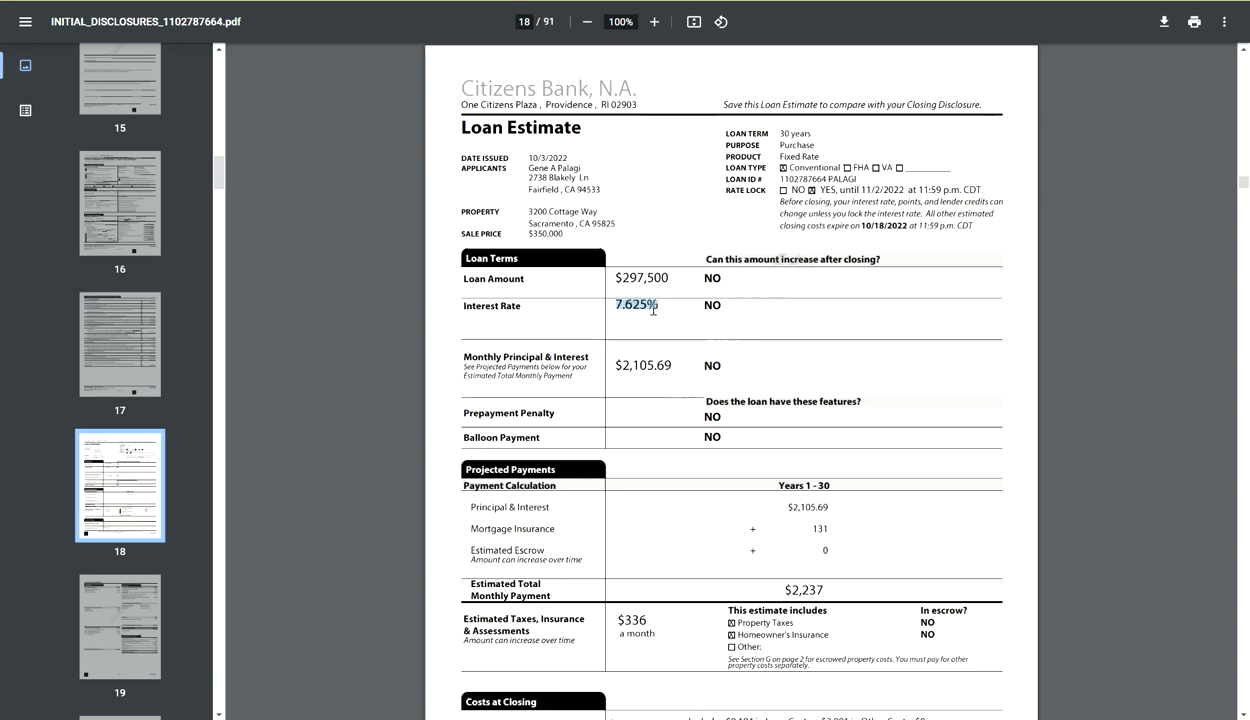
scroll(down, 3)
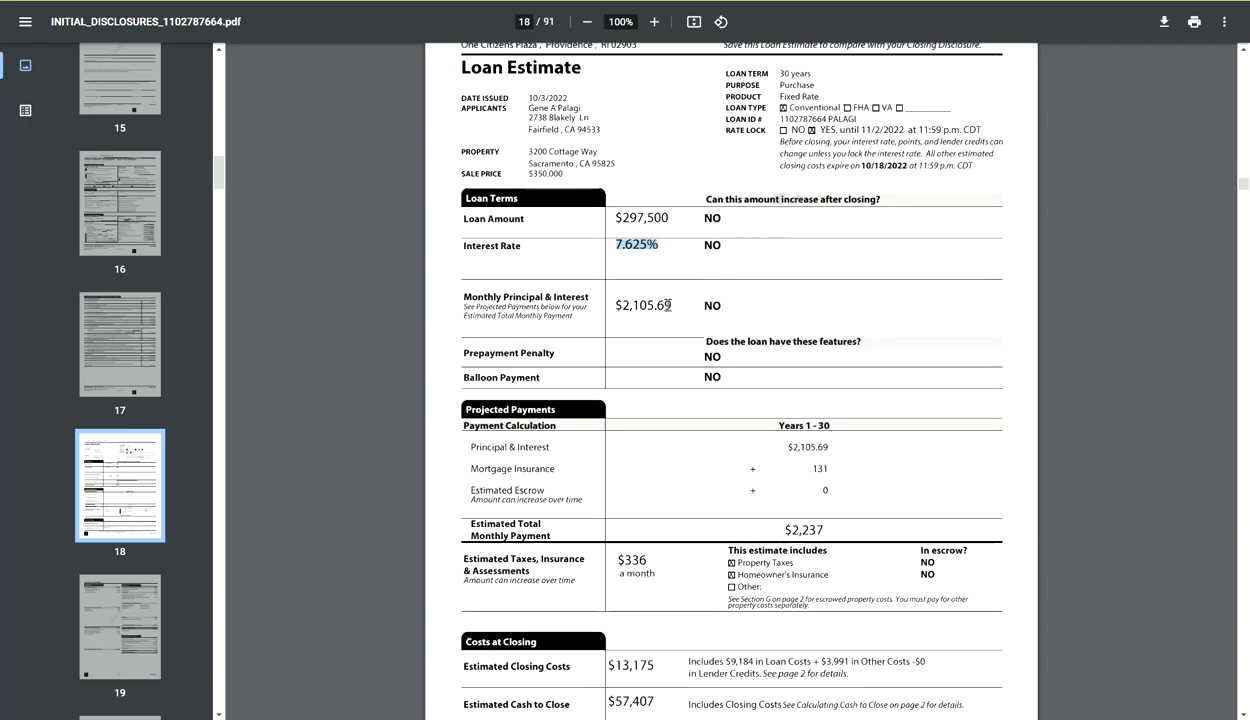
scroll(down, 3)
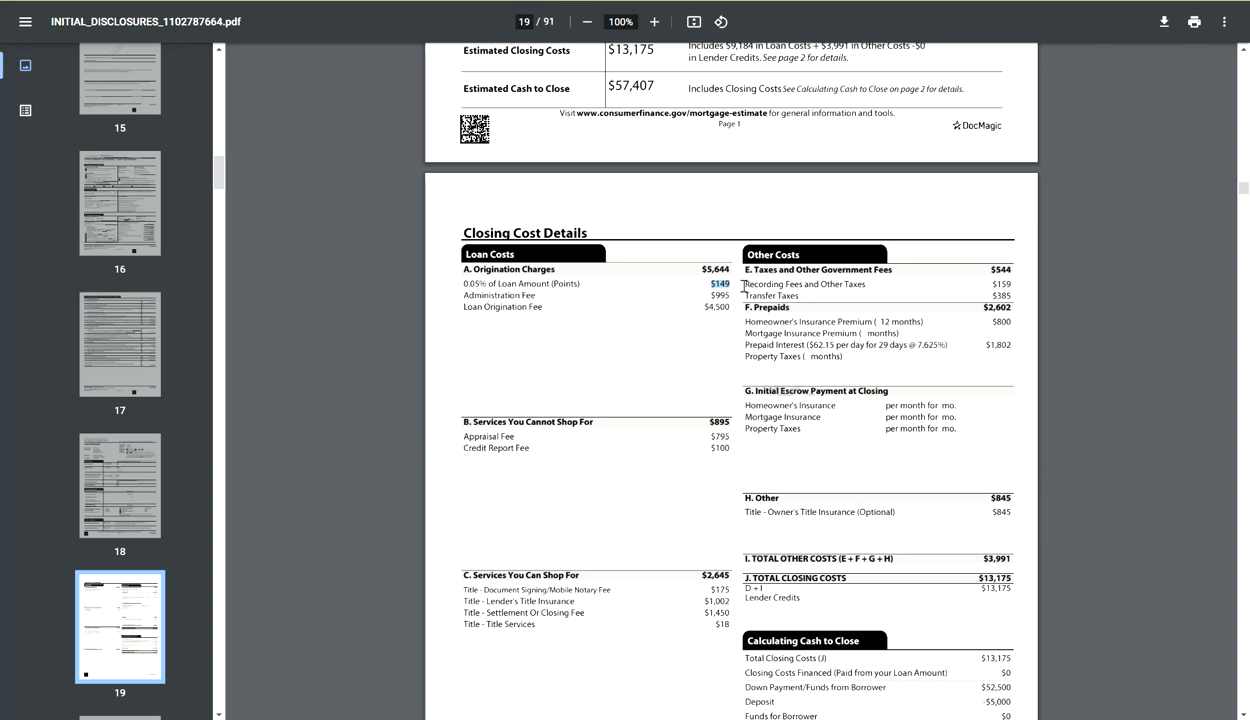
mouse_move(738, 288)
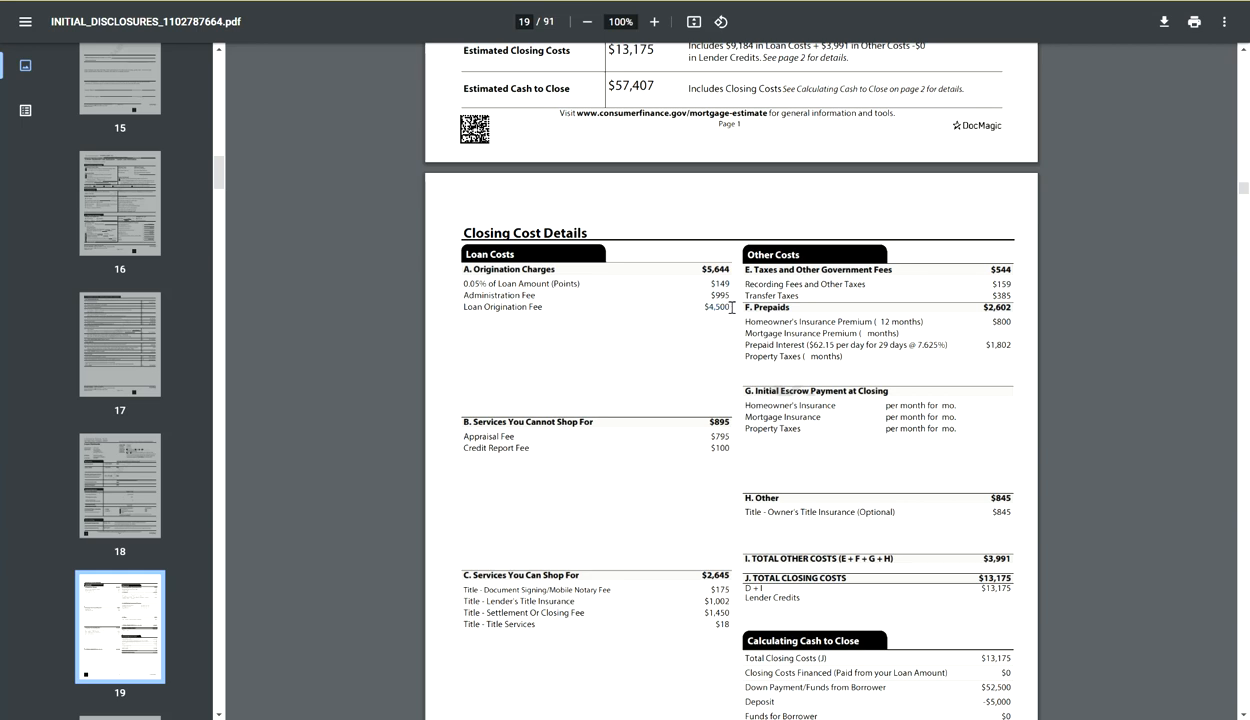
mouse_move(754, 298)
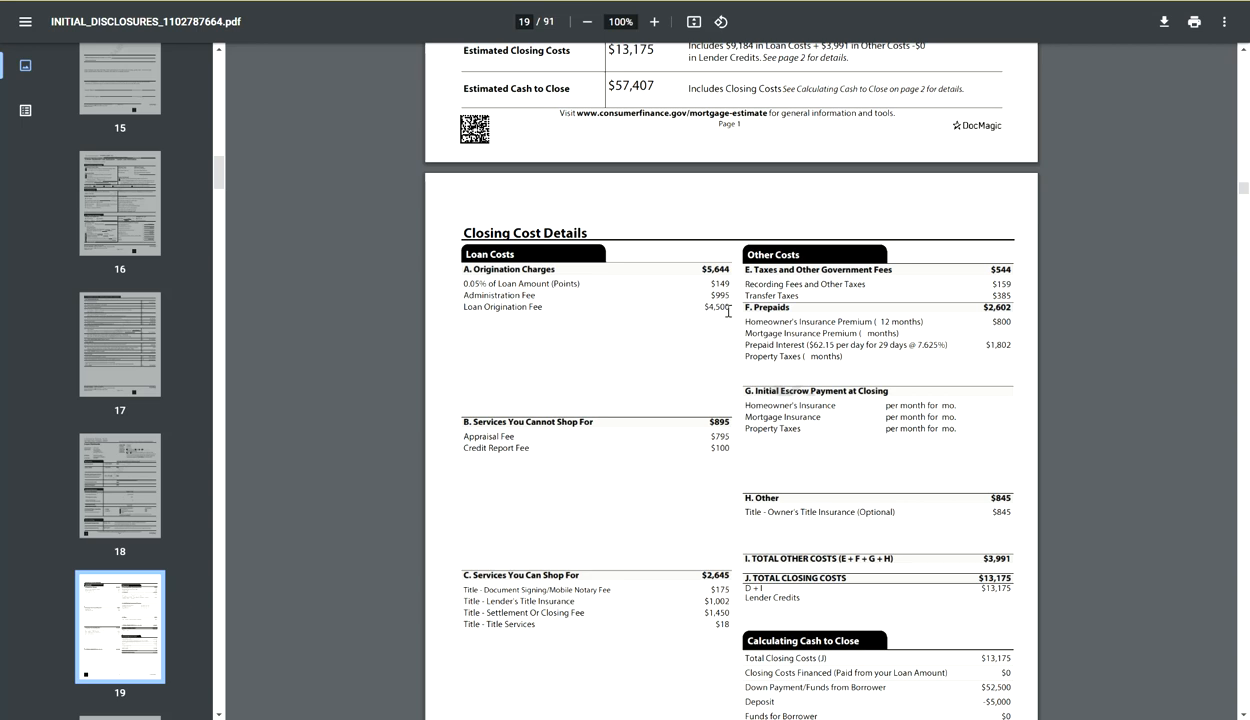
mouse_move(756, 392)
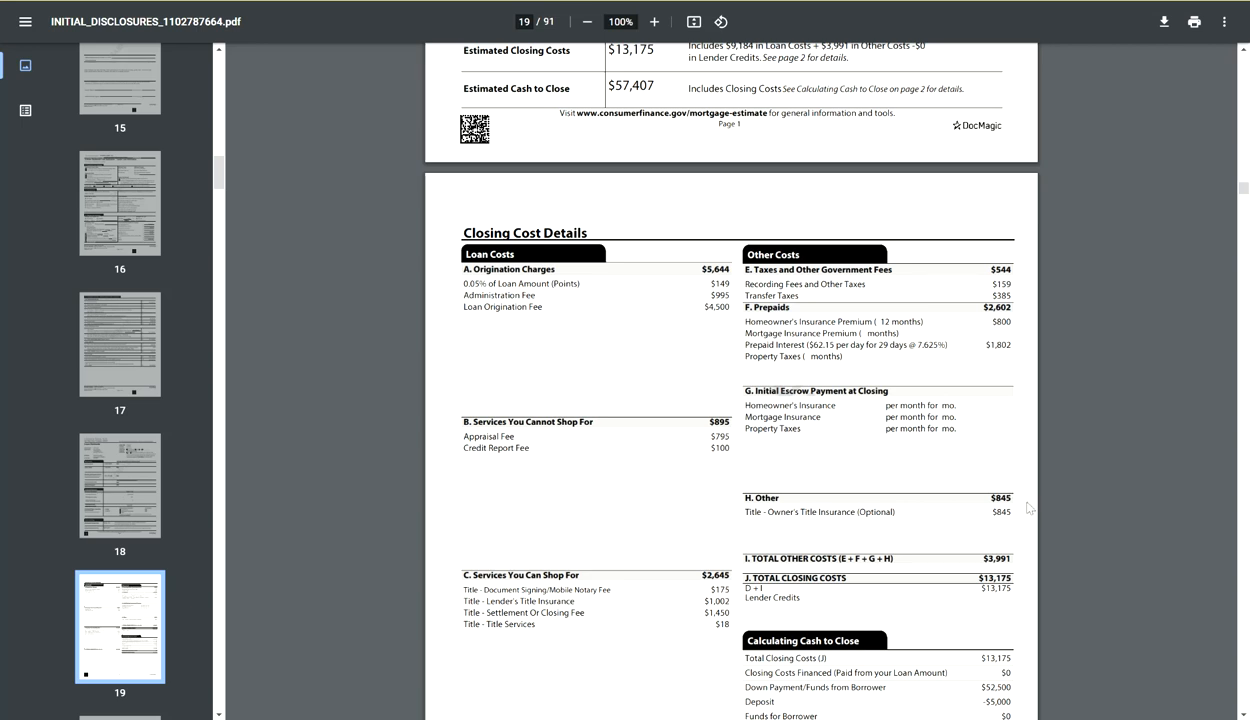
Scroll page 19 down to the Calculating Cash to Close section with deposit and cash to close
scroll(down, 3)
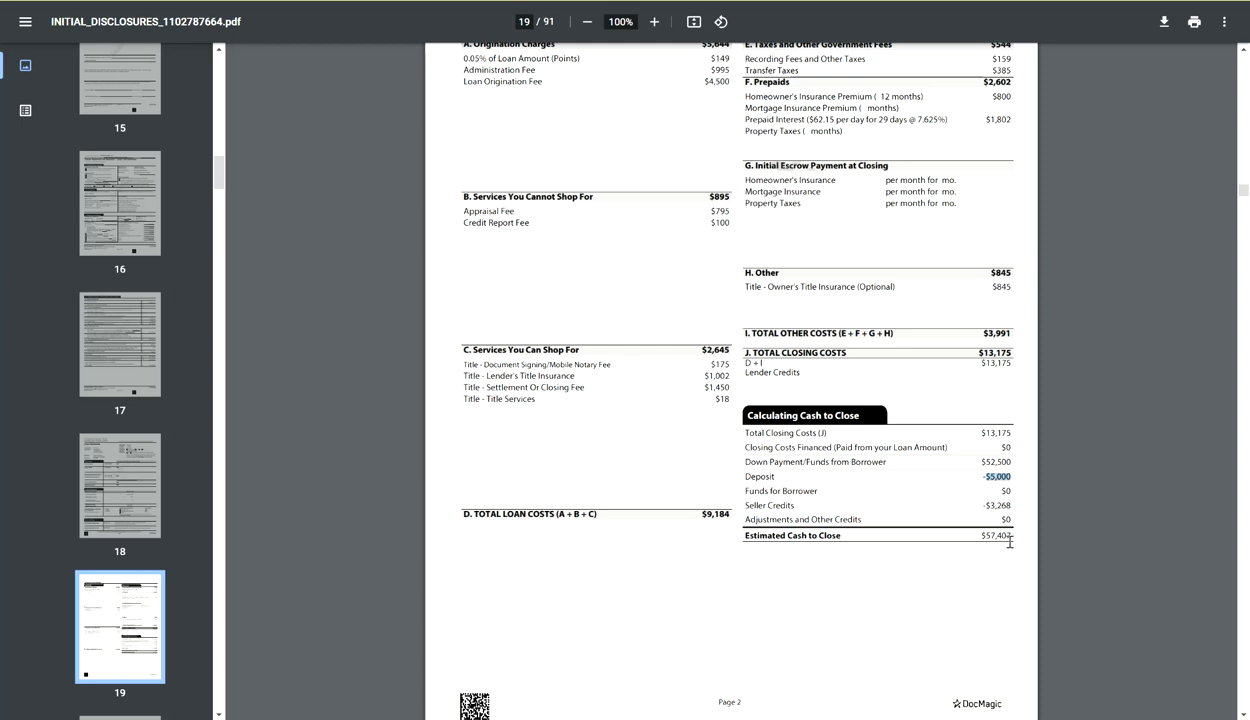
mouse_move(1010, 538)
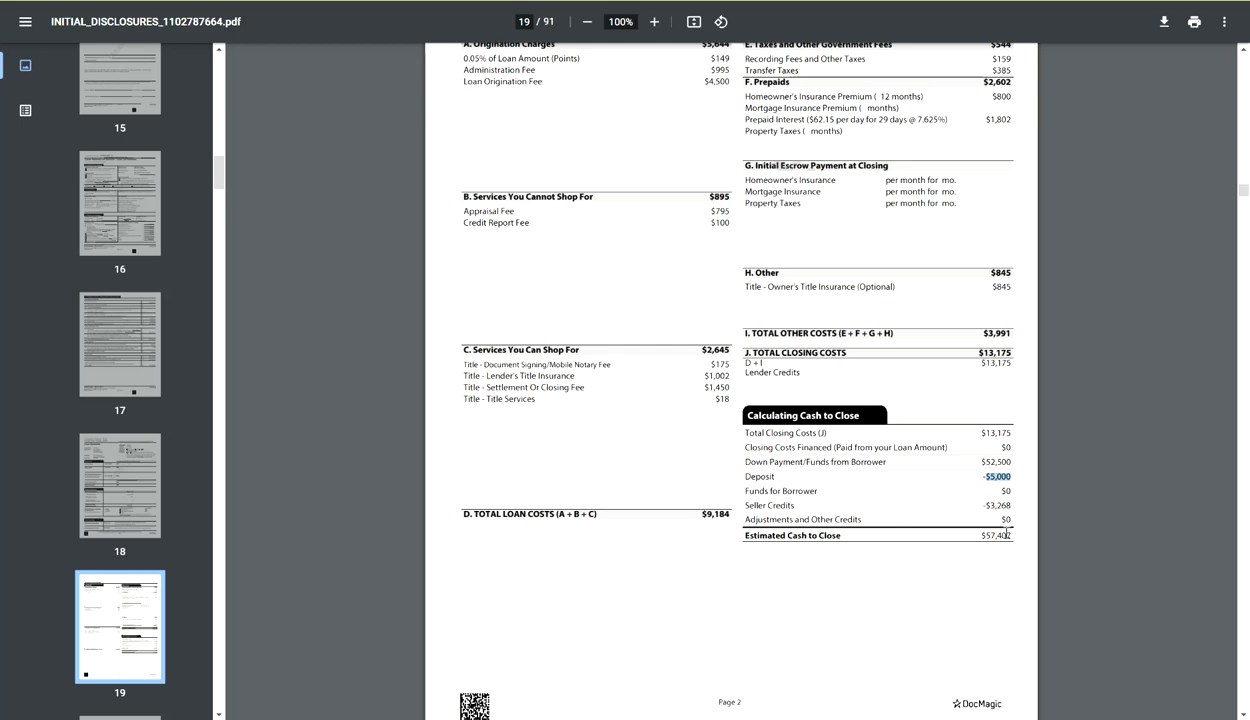
Scroll to the end of page 19 where Additional Information About This Loan begins
scroll(down, 3)
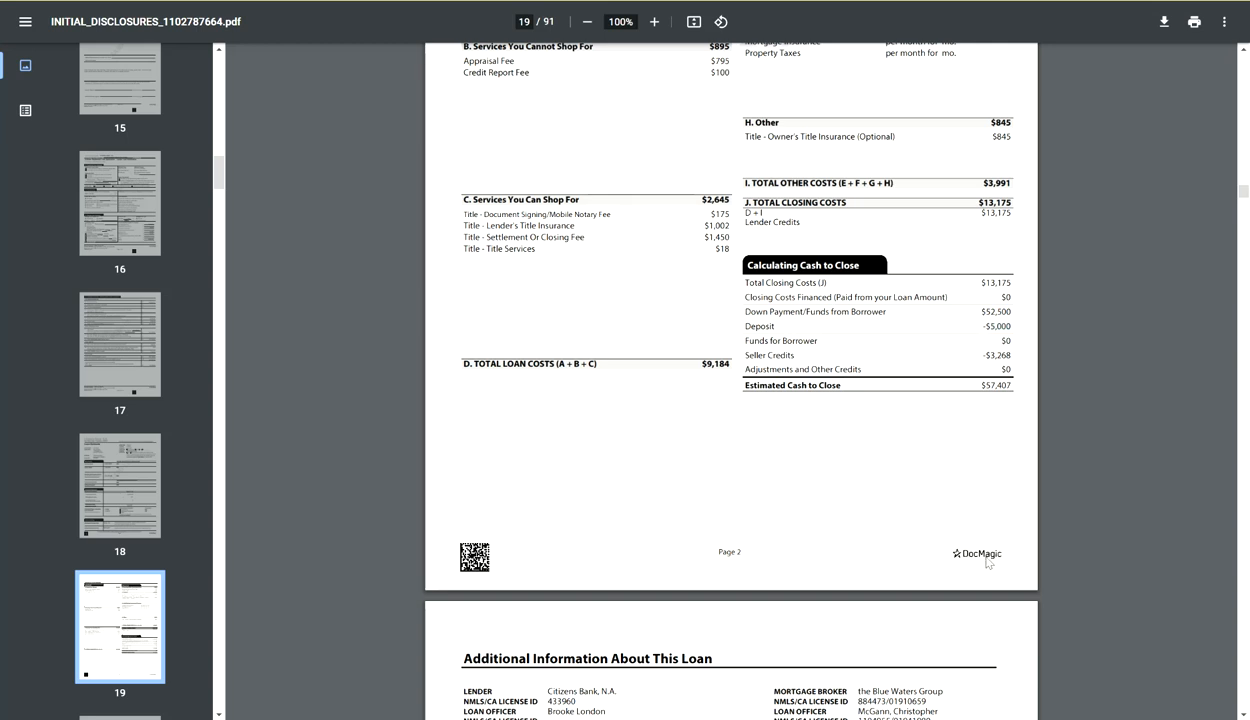
mouse_move(960, 562)
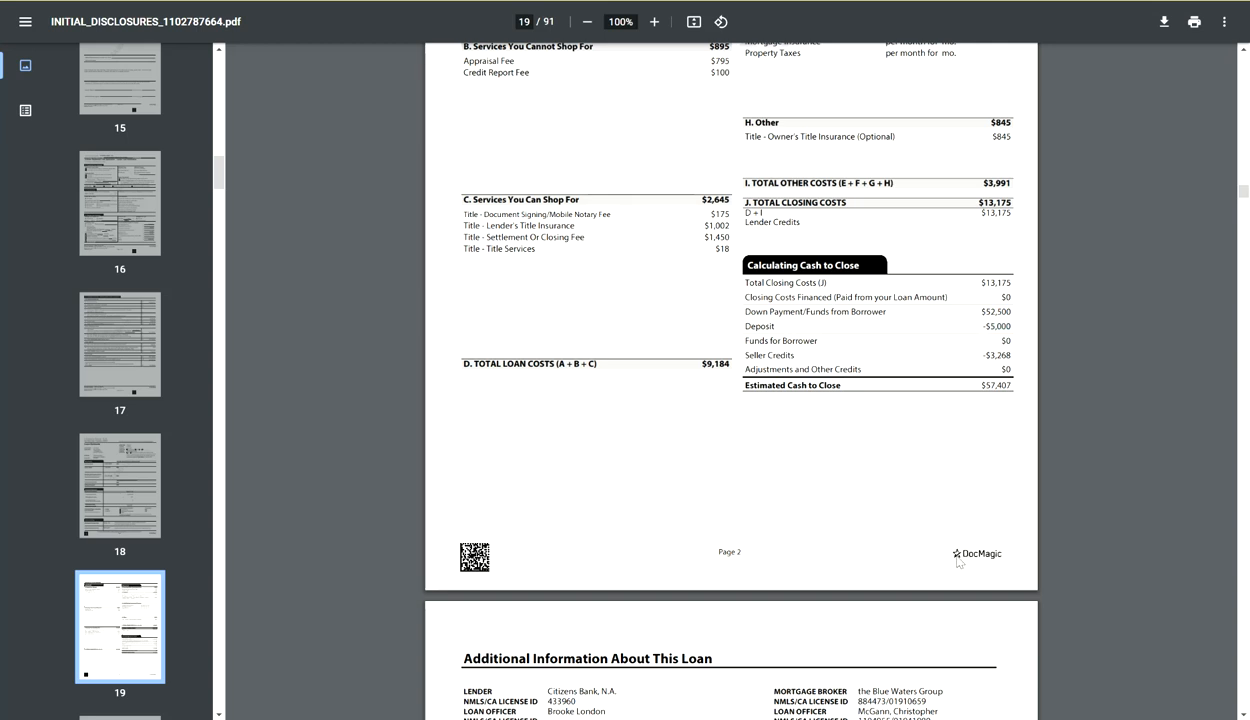
mouse_move(556, 68)
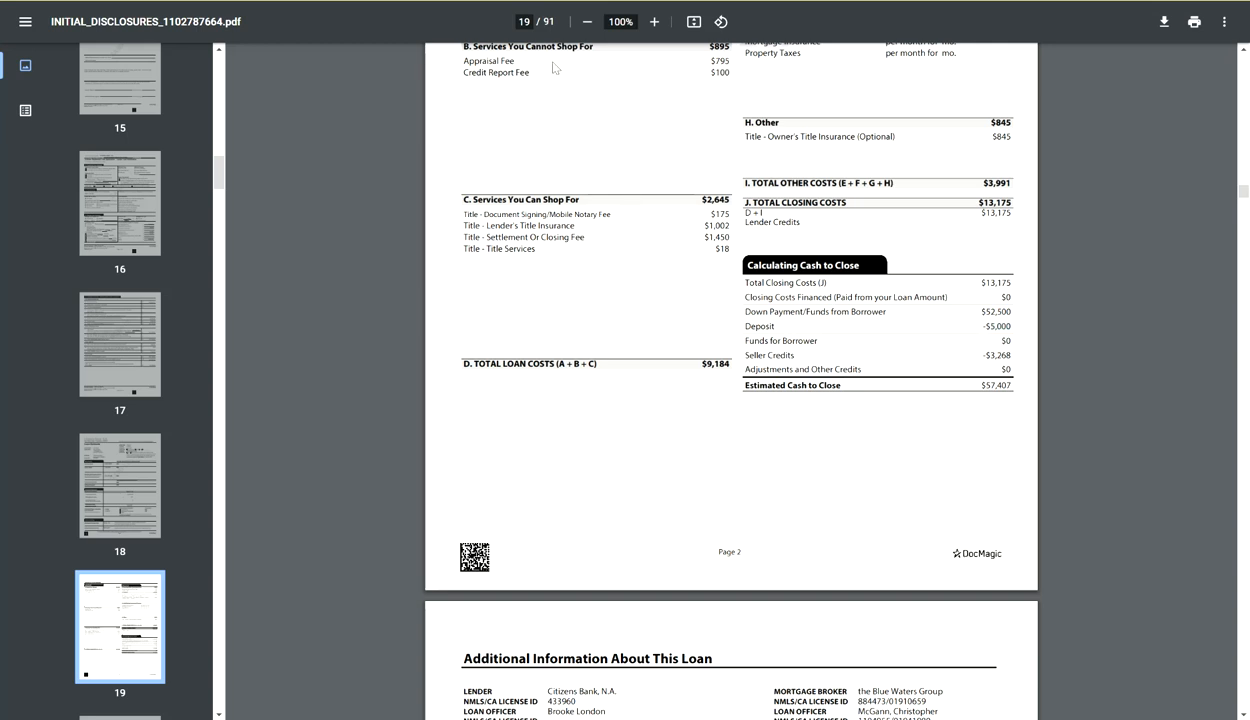